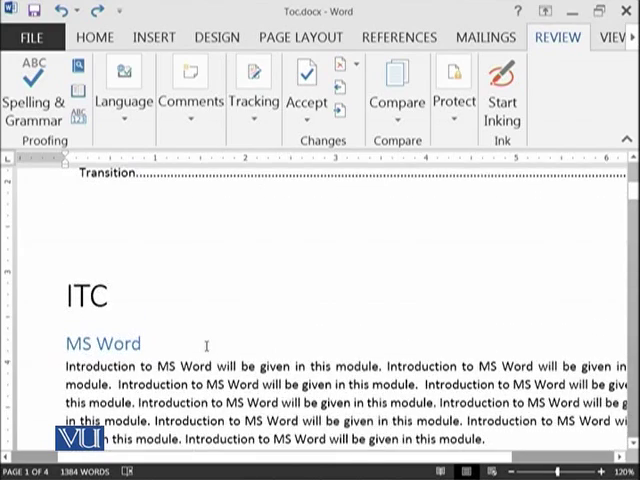
# Step: Turn Track Changes on and begin typing the year after 'MS Word' in the first paragraph
pyautogui.scroll(-3)
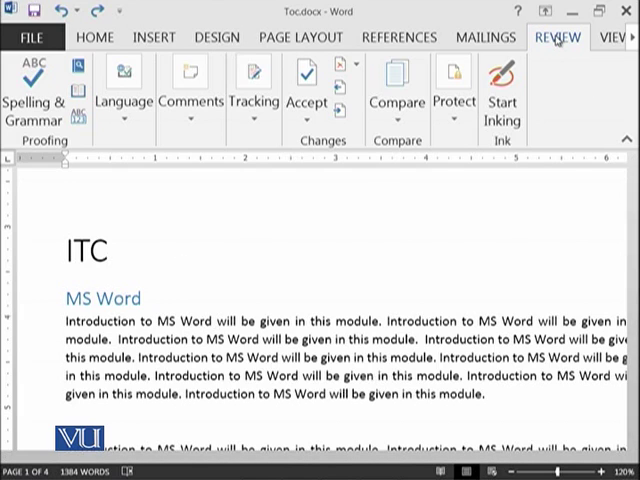
pyautogui.click(254, 95)
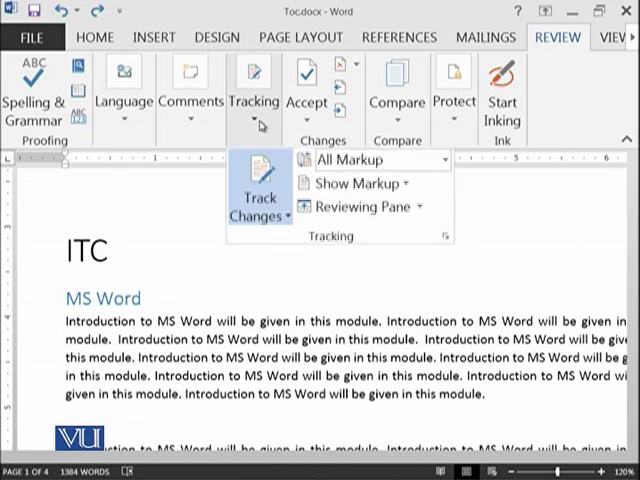
pyautogui.moveTo(260, 197)
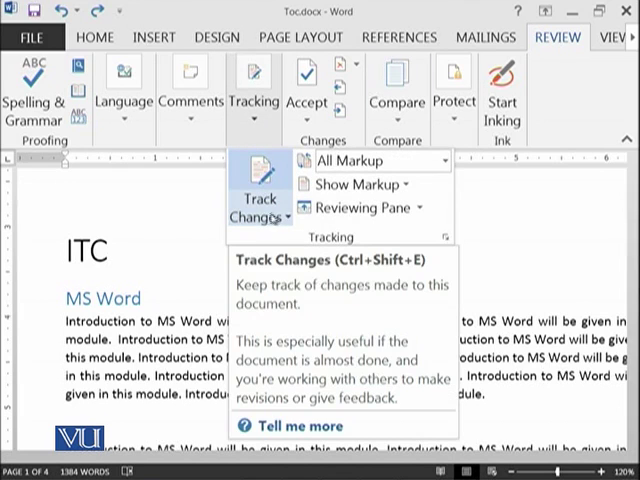
pyautogui.click(258, 205)
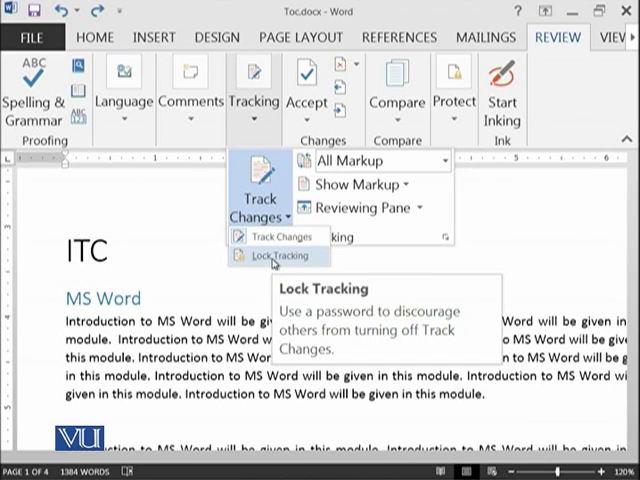
pyautogui.moveTo(311, 311)
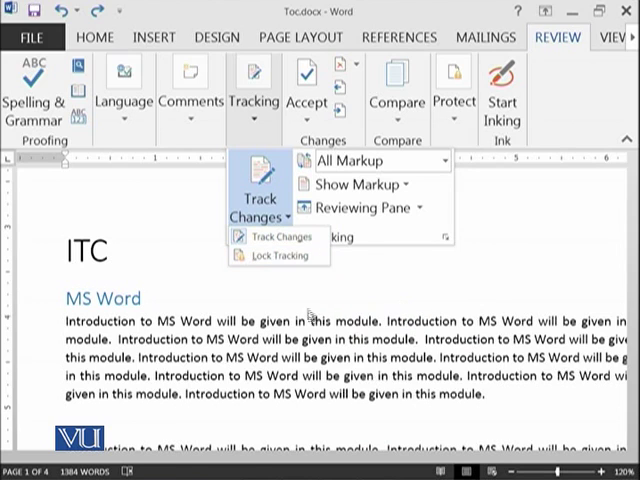
pyautogui.moveTo(281, 256)
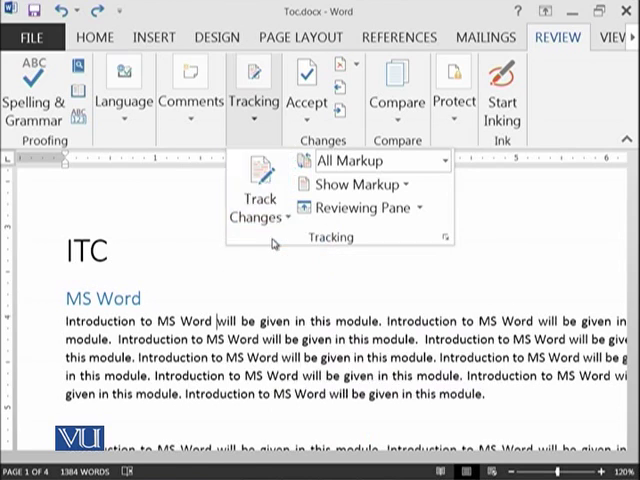
pyautogui.moveTo(215, 358)
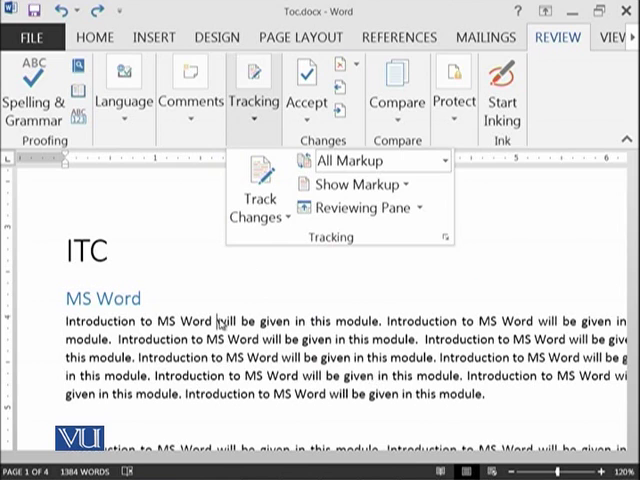
pyautogui.write('201')
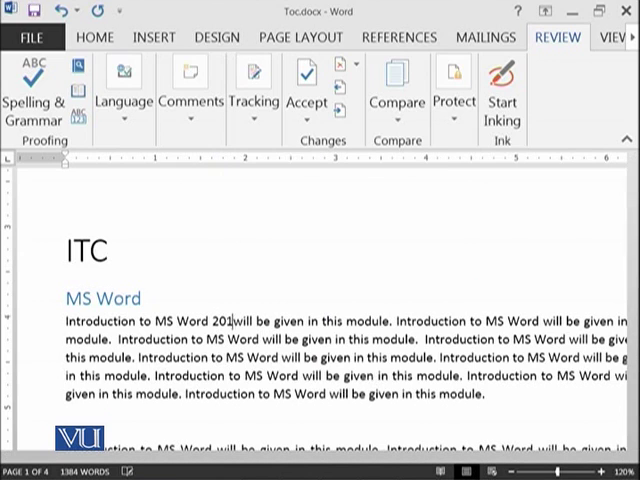
pyautogui.press('BackSpace')
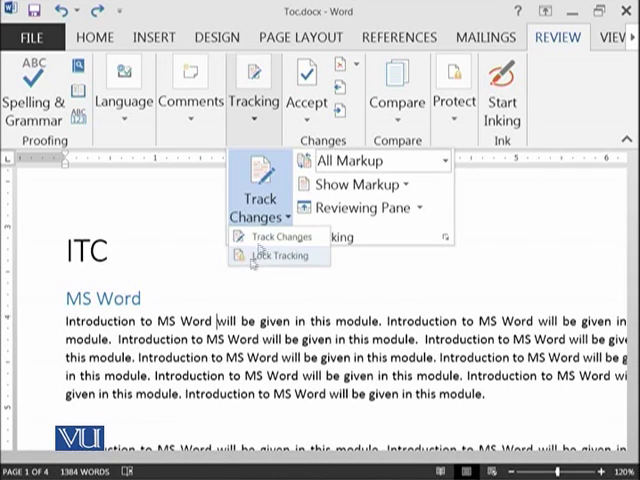
pyautogui.moveTo(195, 180)
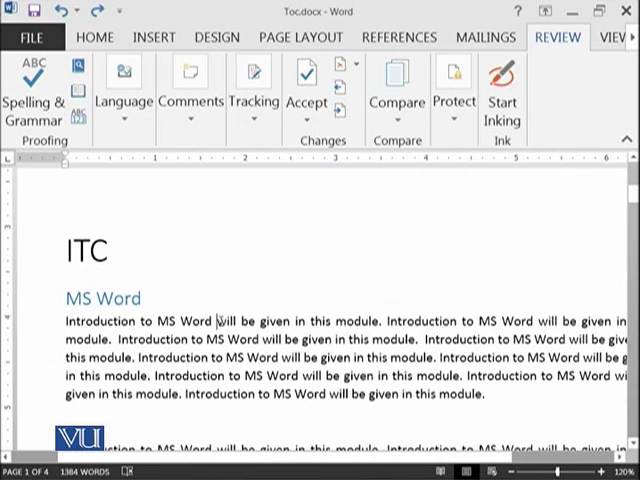
# Step: Finish the tracked '2013' insertion, then zoom out and scroll toward the second paragraph
pyautogui.write('201')
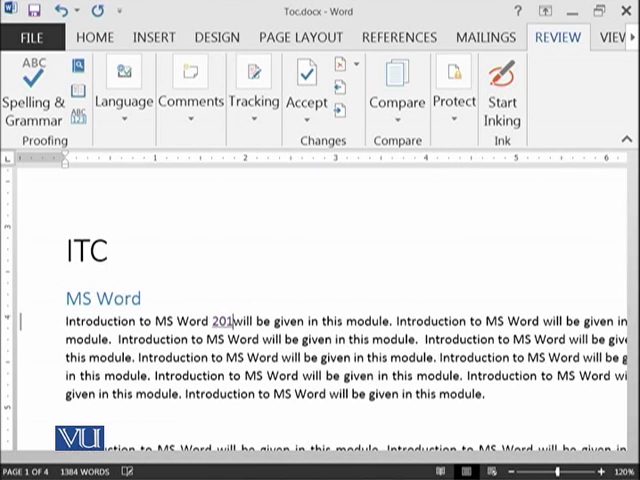
pyautogui.write('3')
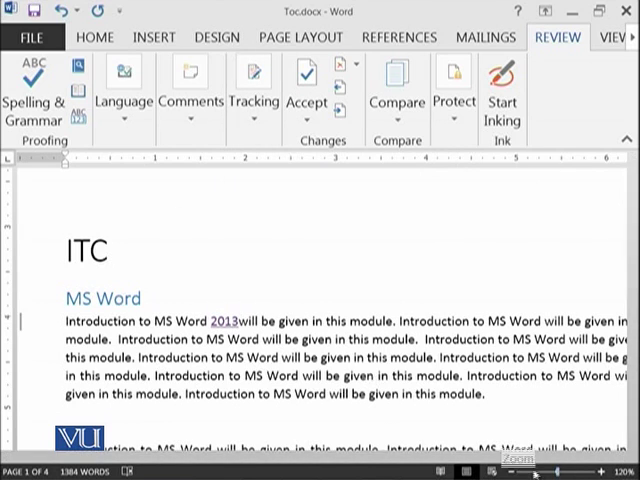
pyautogui.click(602, 471)
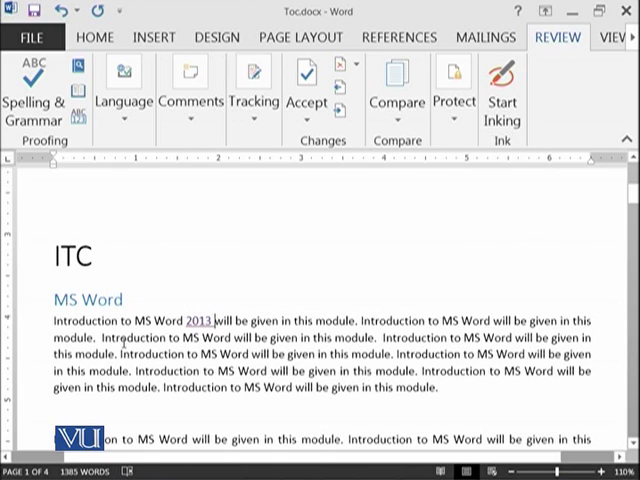
pyautogui.scroll(-3)
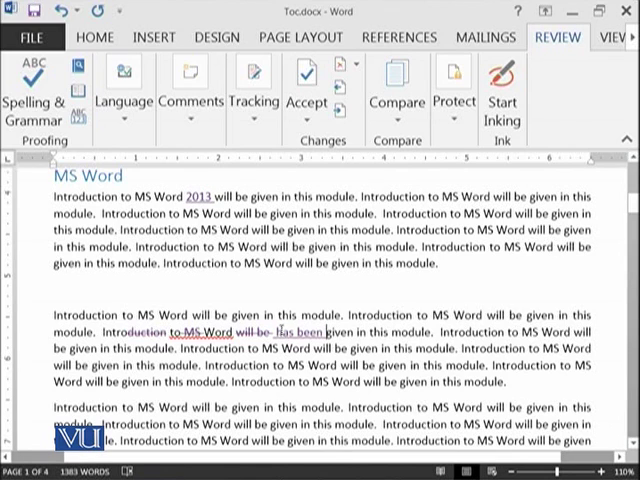
pyautogui.moveTo(305, 330)
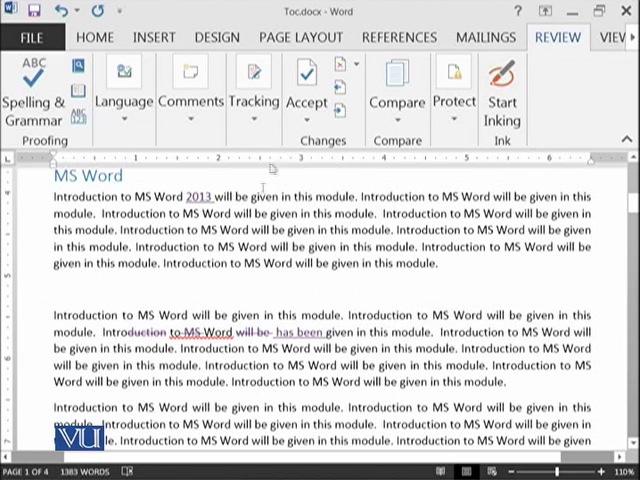
# Step: Zoom in on the first paragraph and set Display for Review to No Markup
pyautogui.click(254, 95)
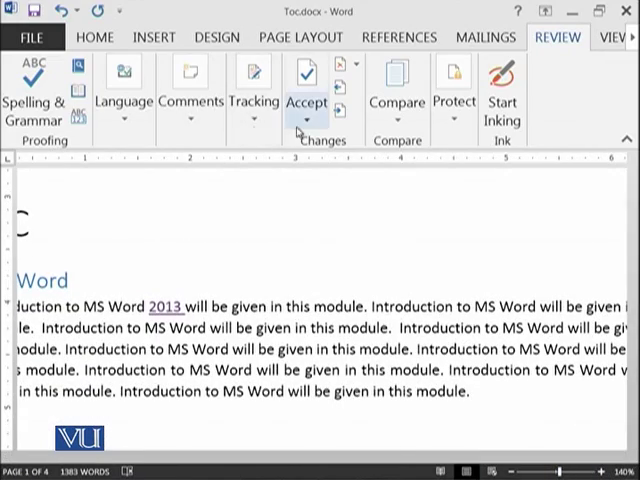
pyautogui.click(254, 95)
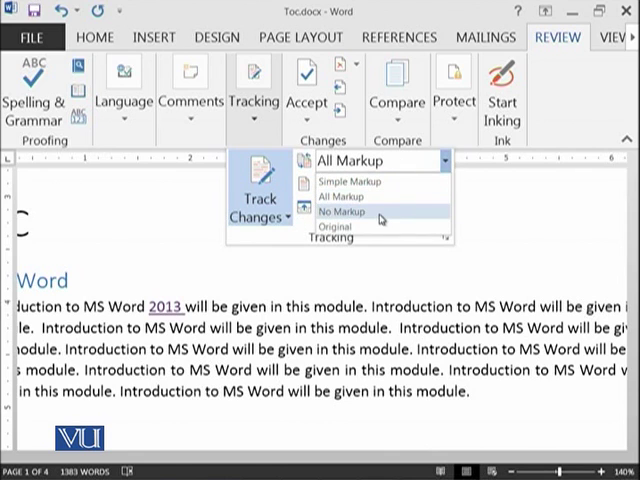
pyautogui.click(348, 211)
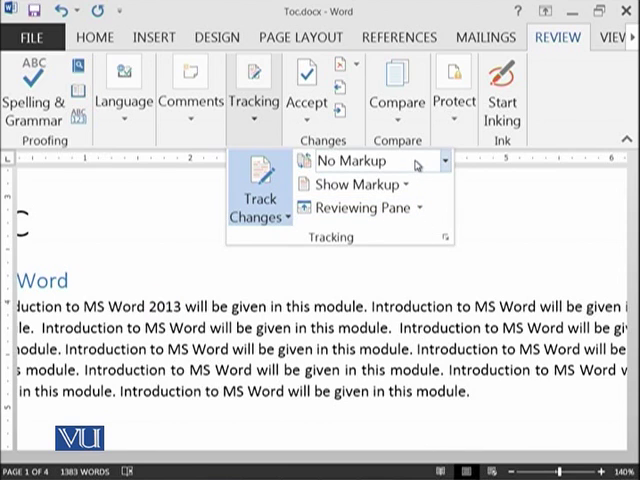
pyautogui.moveTo(370, 160)
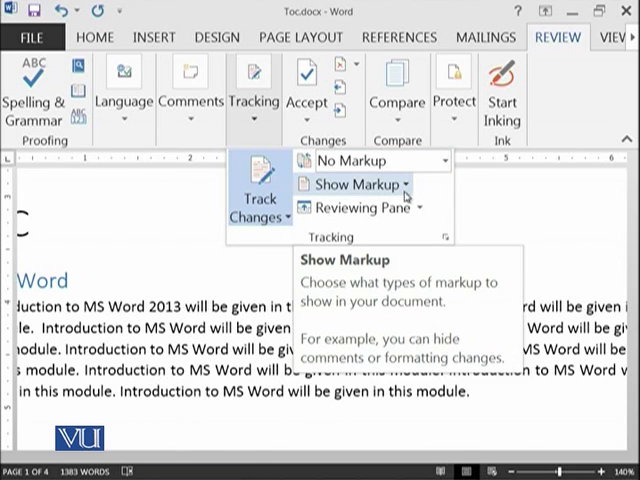
# Step: Open the Show Markup list of comments, ink, insertions/deletions and formatting
pyautogui.click(358, 184)
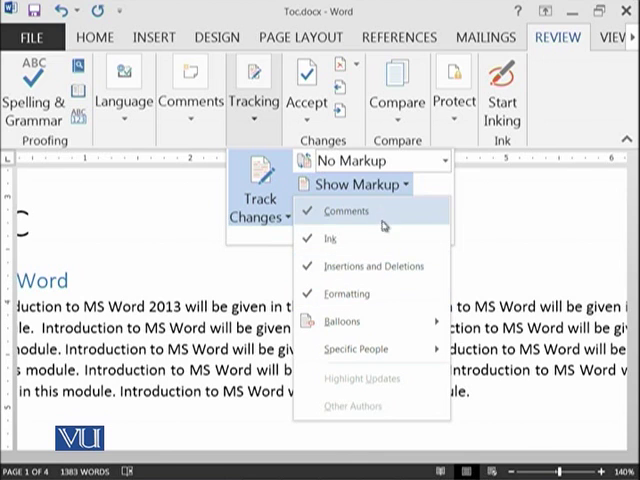
pyautogui.moveTo(395, 222)
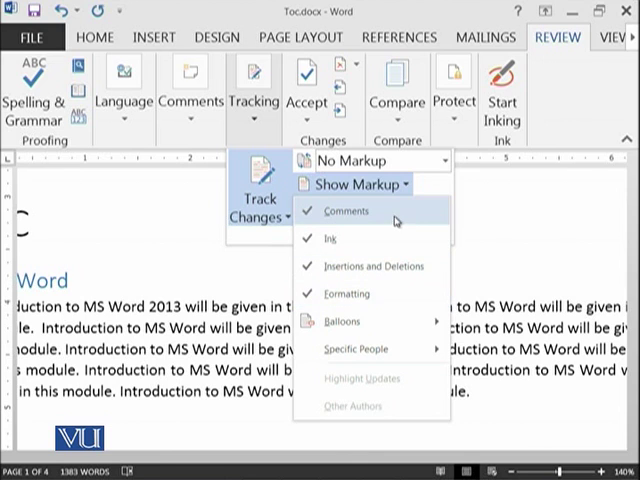
pyautogui.moveTo(330, 238)
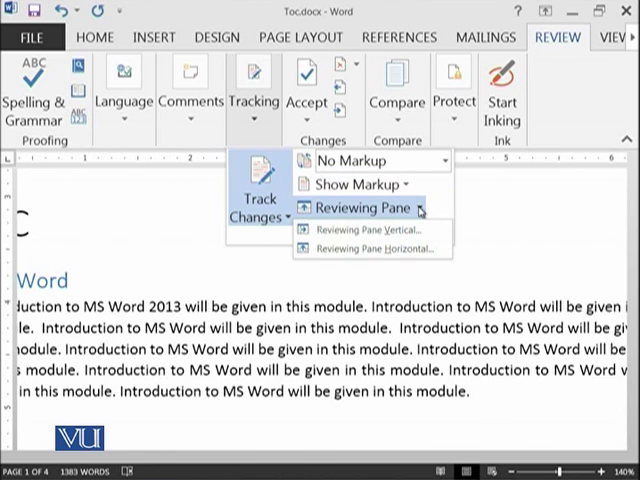
pyautogui.click(363, 207)
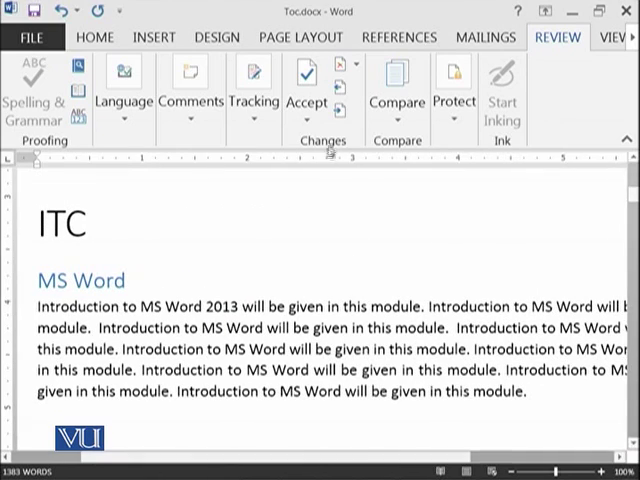
pyautogui.click(254, 95)
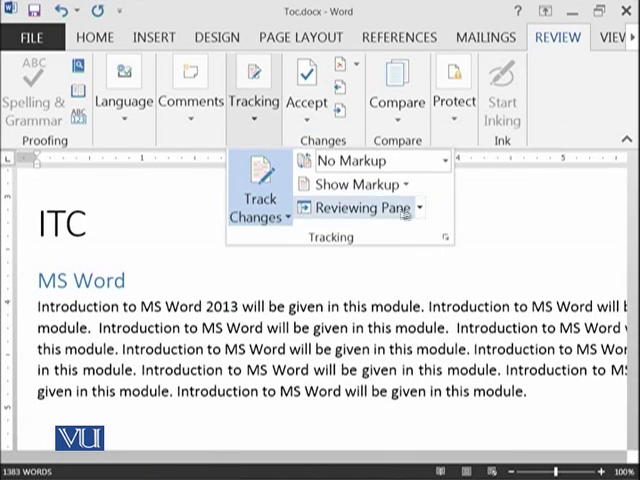
pyautogui.click(355, 207)
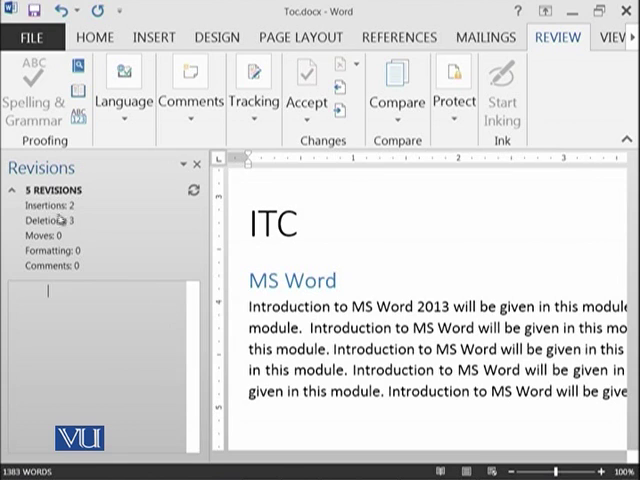
pyautogui.moveTo(75, 258)
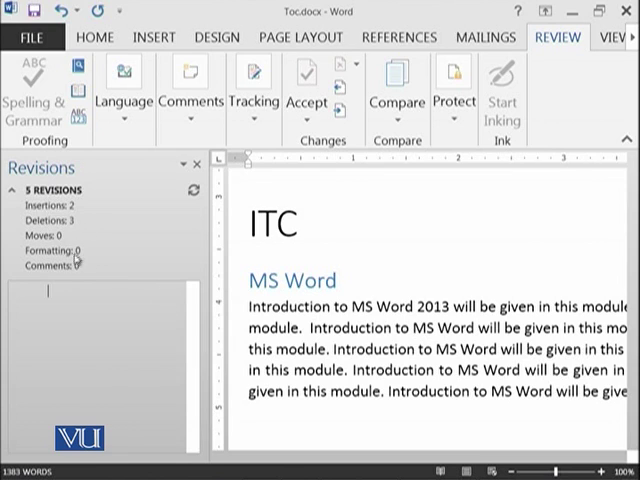
pyautogui.moveTo(110, 277)
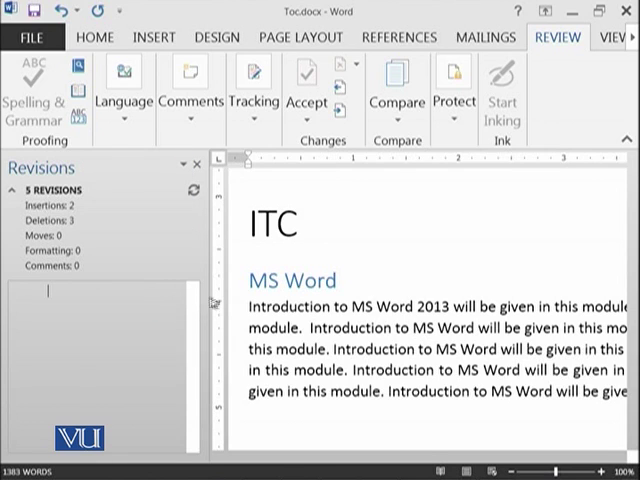
pyautogui.moveTo(310, 162)
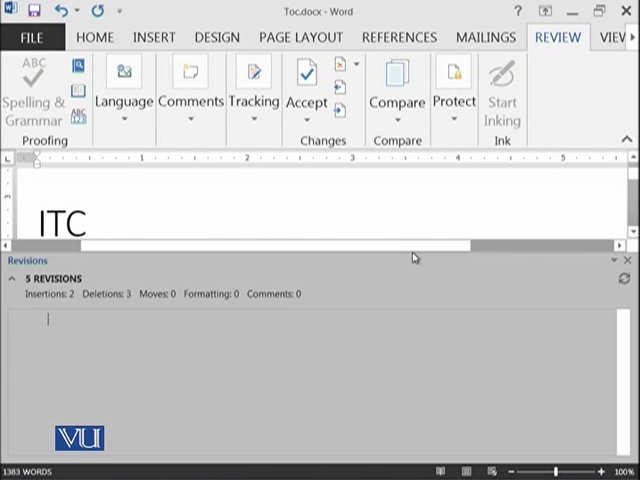
pyautogui.moveTo(629, 280)
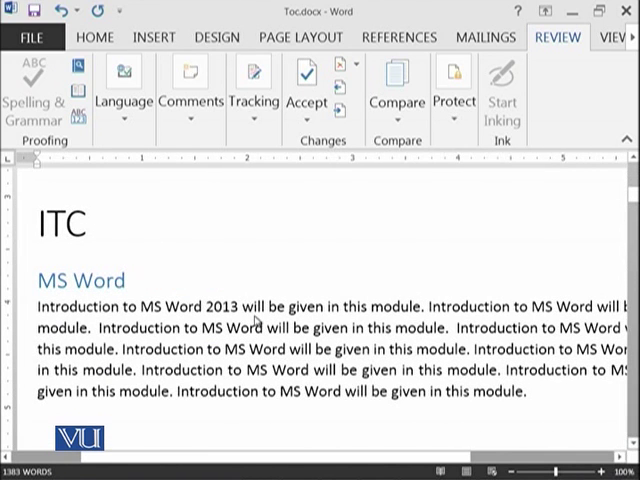
# Step: Switch Display for Review from No Markup back to a markup view
pyautogui.click(254, 100)
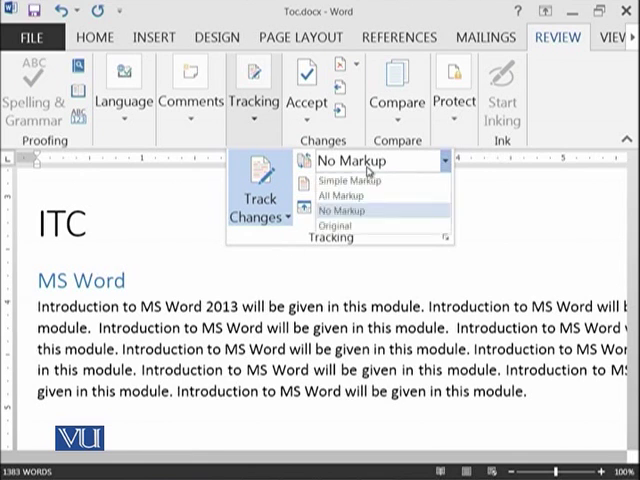
pyautogui.click(350, 210)
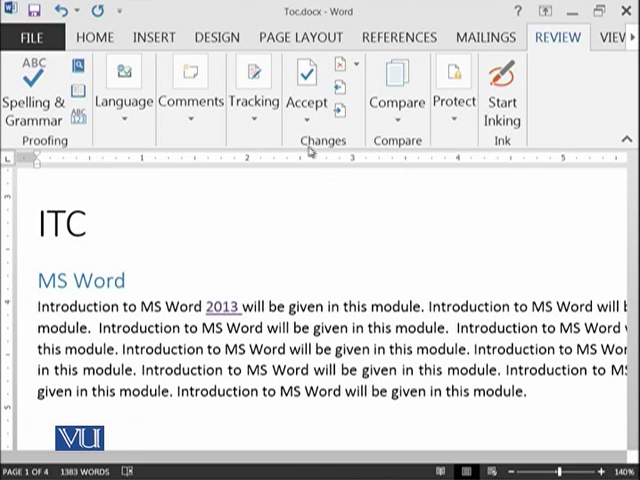
# Step: Accept the '2013' insertion, accept the 'Intro' shortening, and resolve the remaining wording change
pyautogui.click(306, 100)
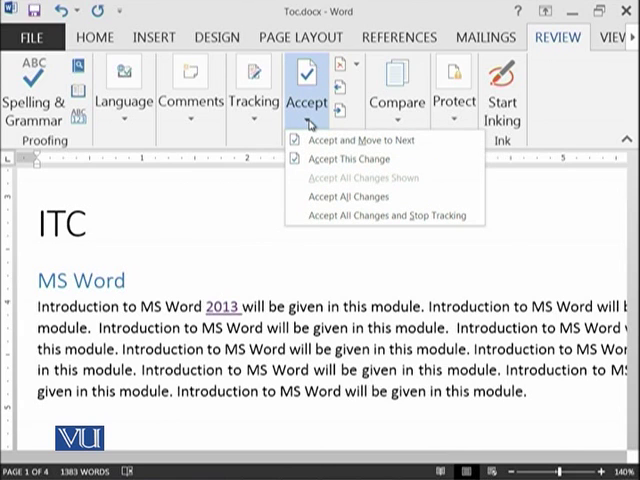
pyautogui.moveTo(360, 140)
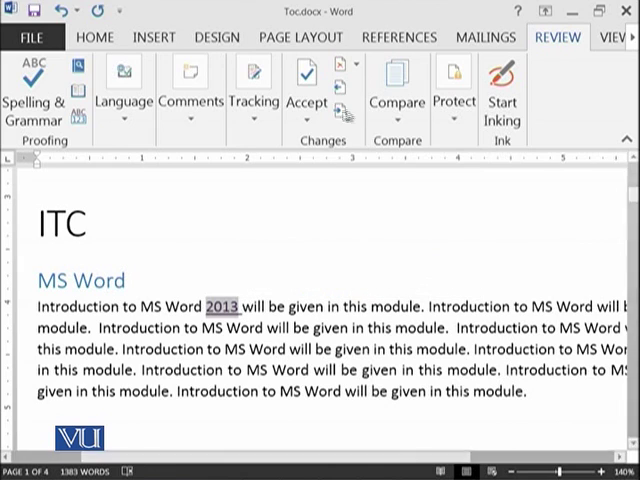
pyautogui.click(304, 85)
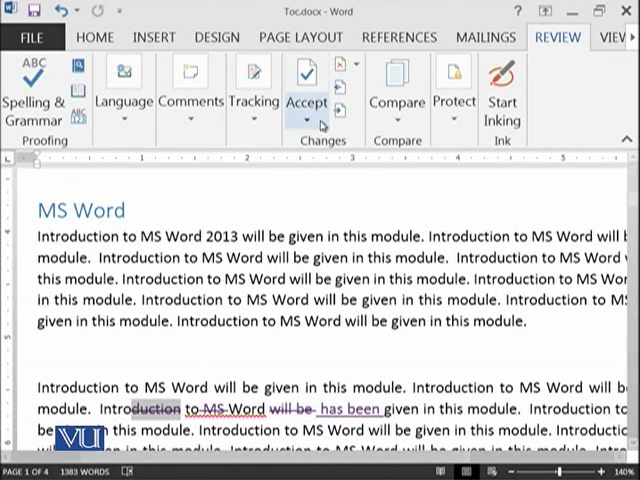
pyautogui.click(306, 88)
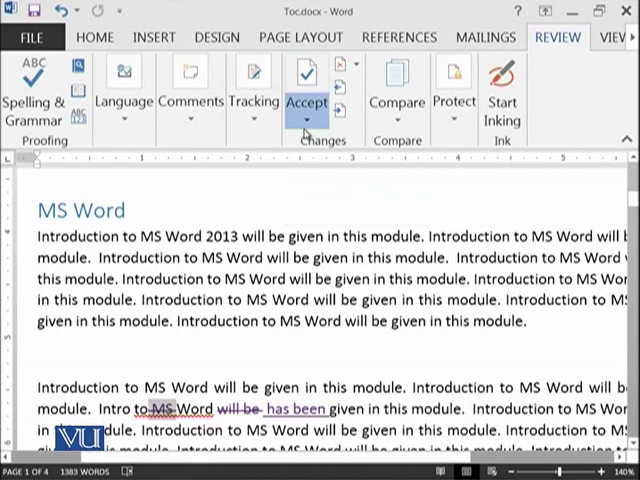
pyautogui.click(306, 100)
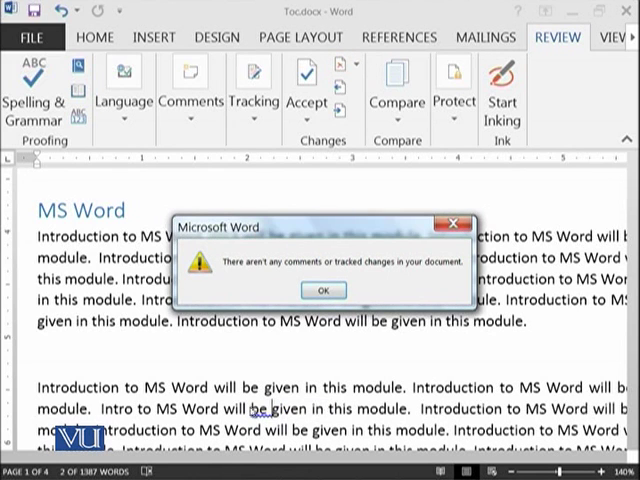
# Step: Click OK on the 'no comments or tracked changes' notice and scroll through the clean document
pyautogui.click(323, 289)
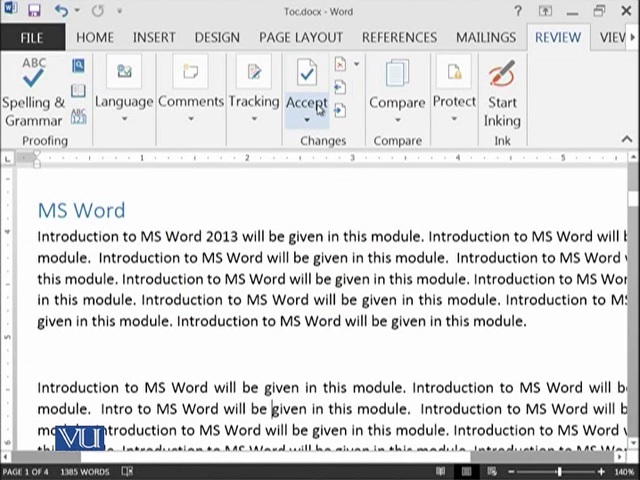
pyautogui.moveTo(340, 88)
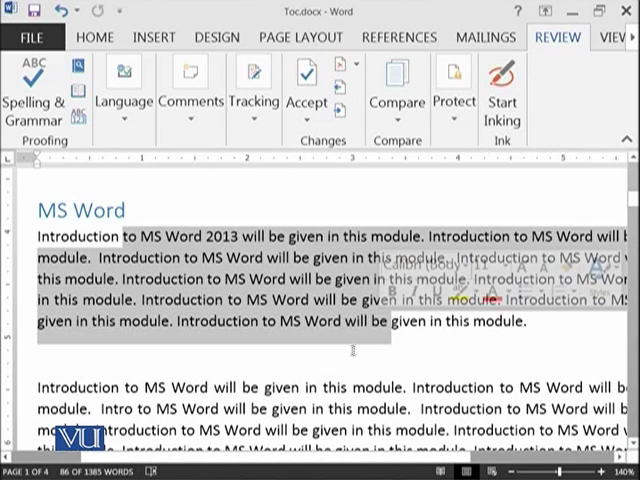
pyautogui.scroll(-3)
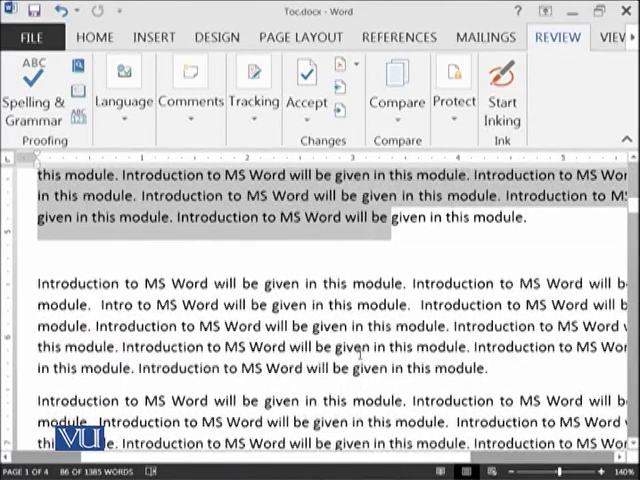